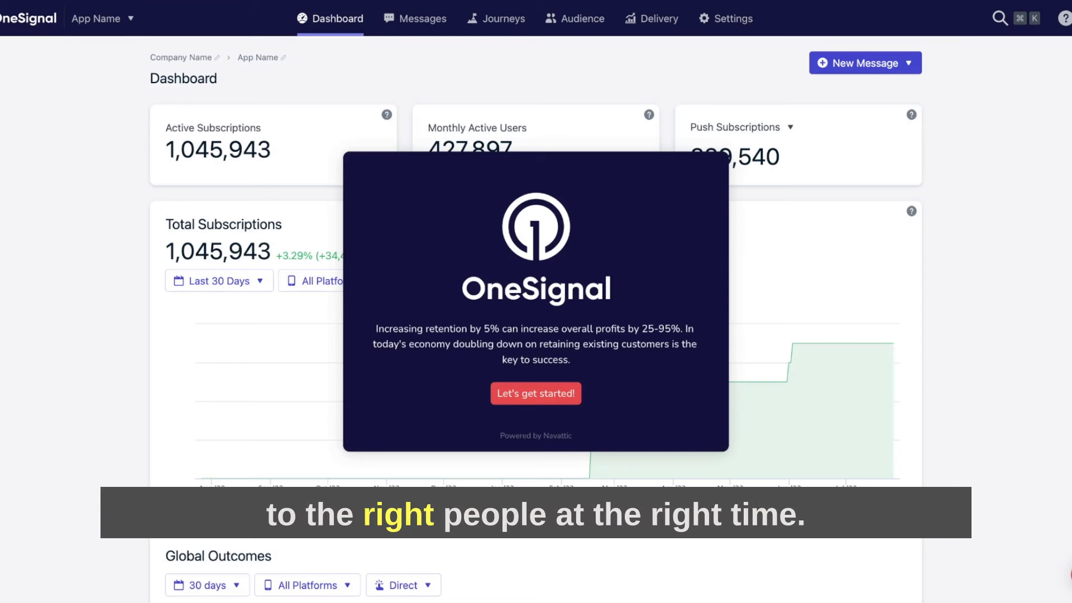
Start the guided product tour from the welcome modal's "Let's get started!" button.
{"action": "left_click", "coordinate": [535, 394]}
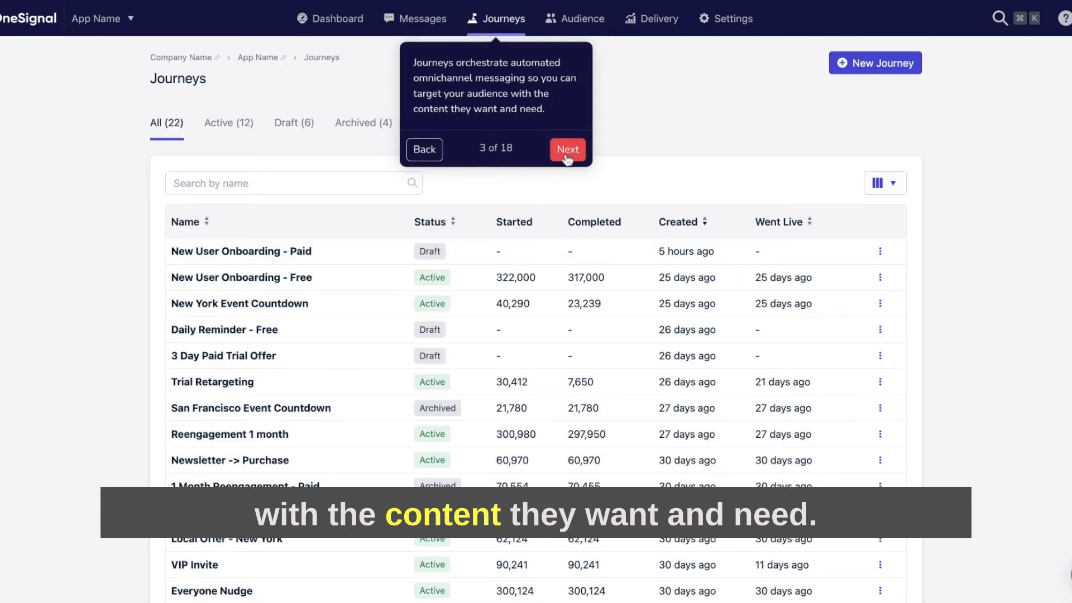
Walk the tour through the User Onboarding journey's Entrance, Wait, Email, Split Branch and Tag steps.
{"action": "left_click", "coordinate": [567, 149]}
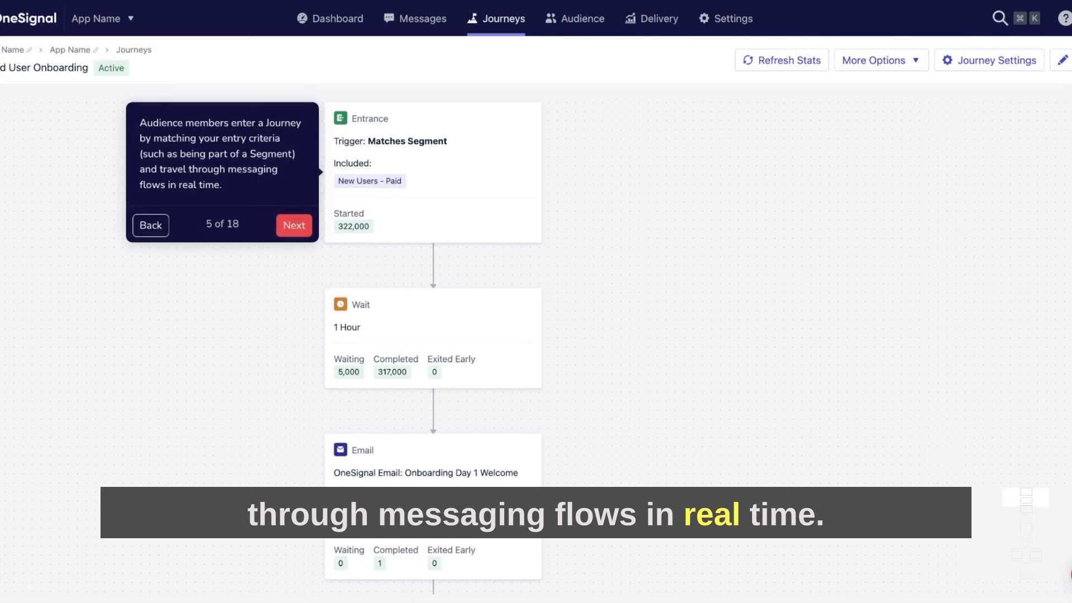
{"action": "left_click", "coordinate": [294, 225]}
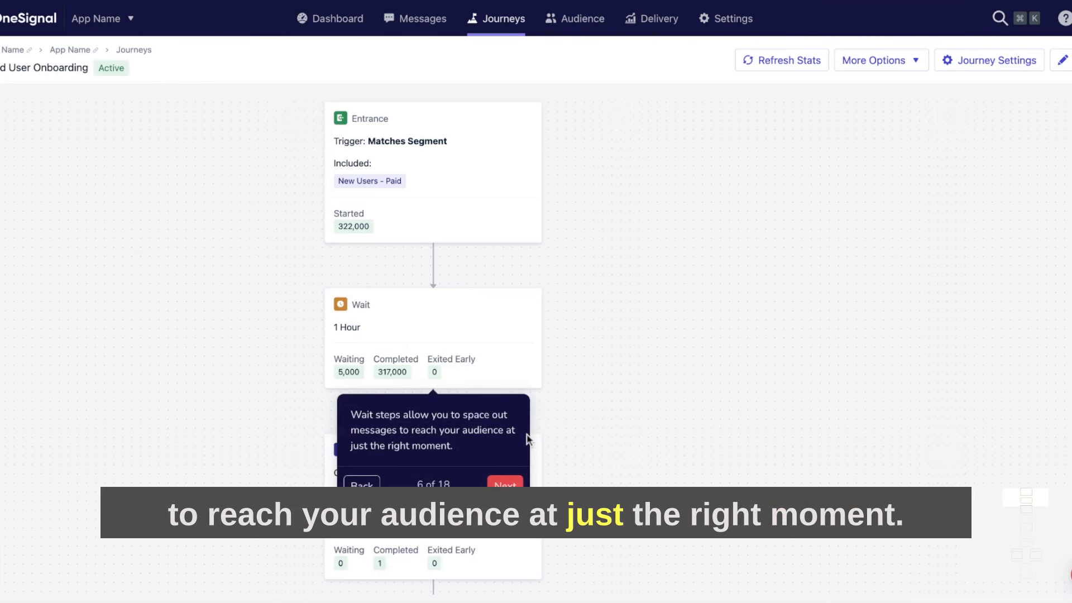
{"action": "left_click", "coordinate": [504, 486]}
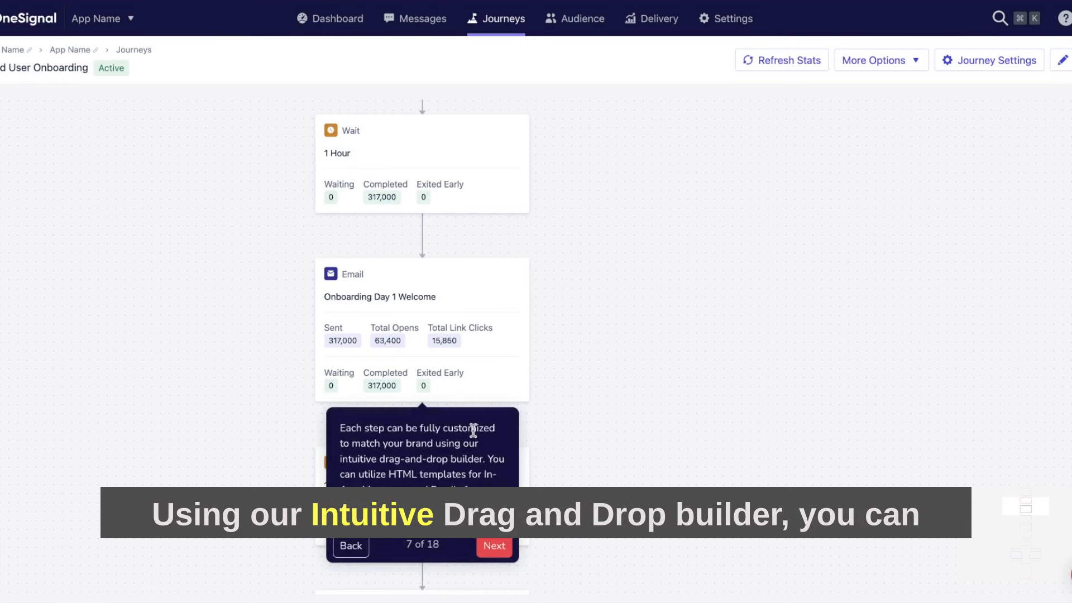
{"action": "mouse_move", "coordinate": [574, 453]}
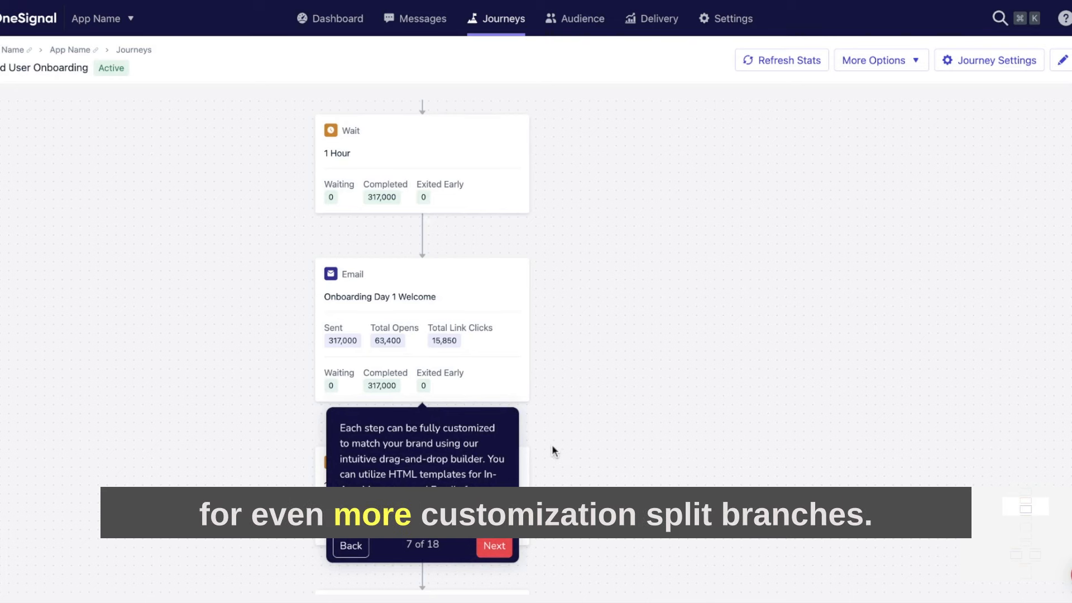
{"action": "left_click", "coordinate": [493, 546]}
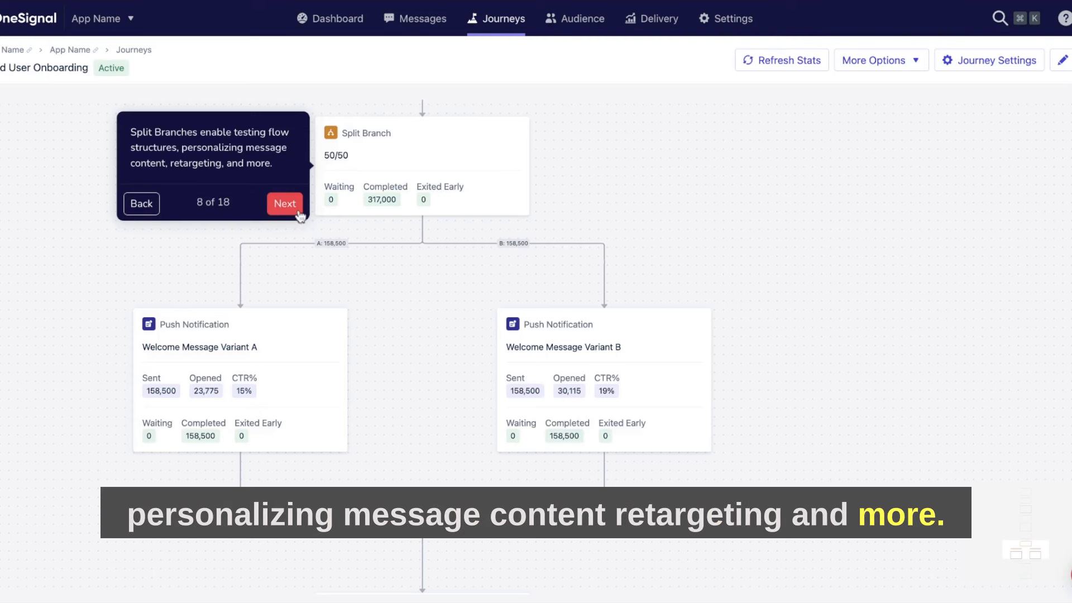
{"action": "left_click", "coordinate": [285, 203]}
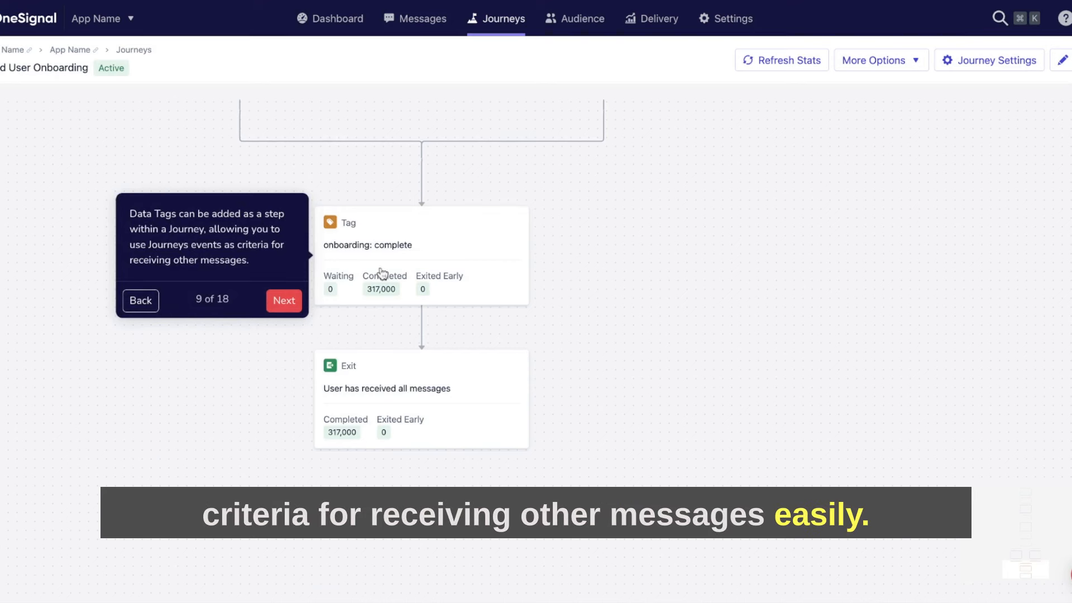
Advance the tour through Audience Segments, segment creation and into the Segment Editor.
{"action": "left_click", "coordinate": [282, 300]}
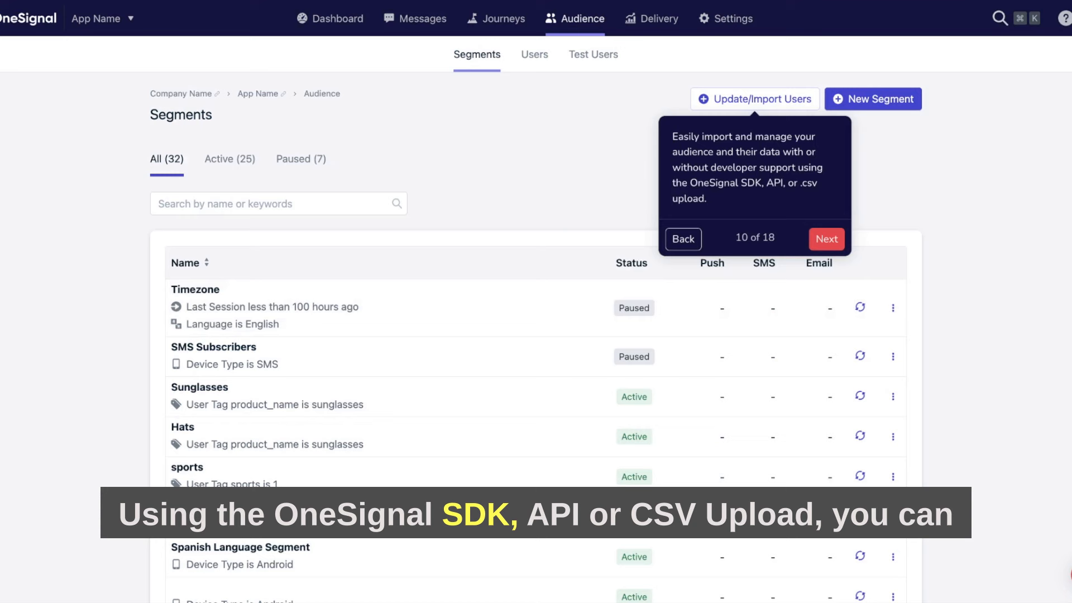
{"action": "mouse_move", "coordinate": [847, 240]}
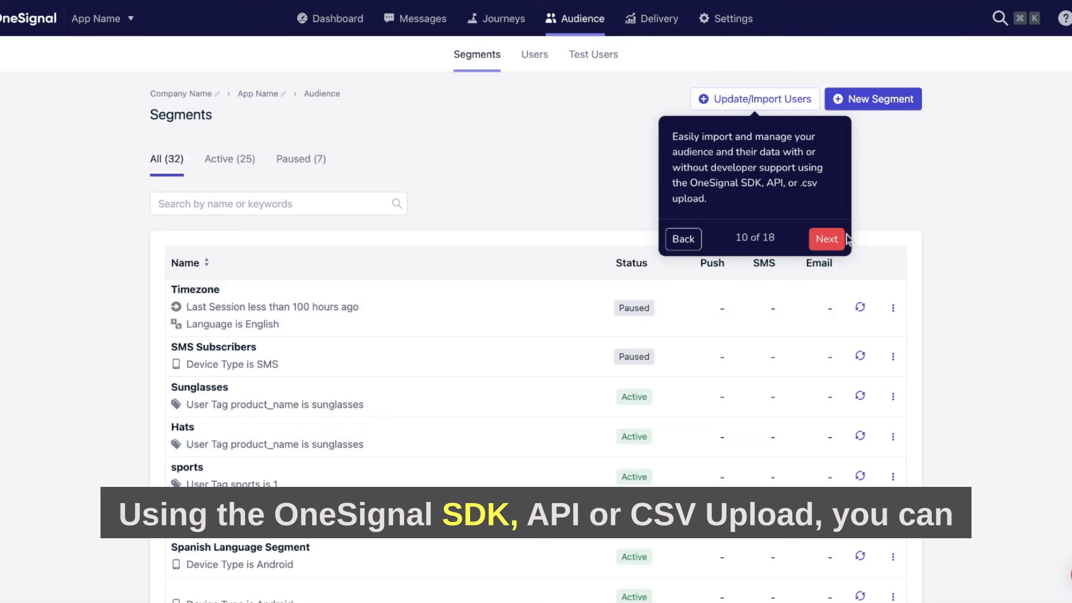
{"action": "left_click", "coordinate": [827, 239]}
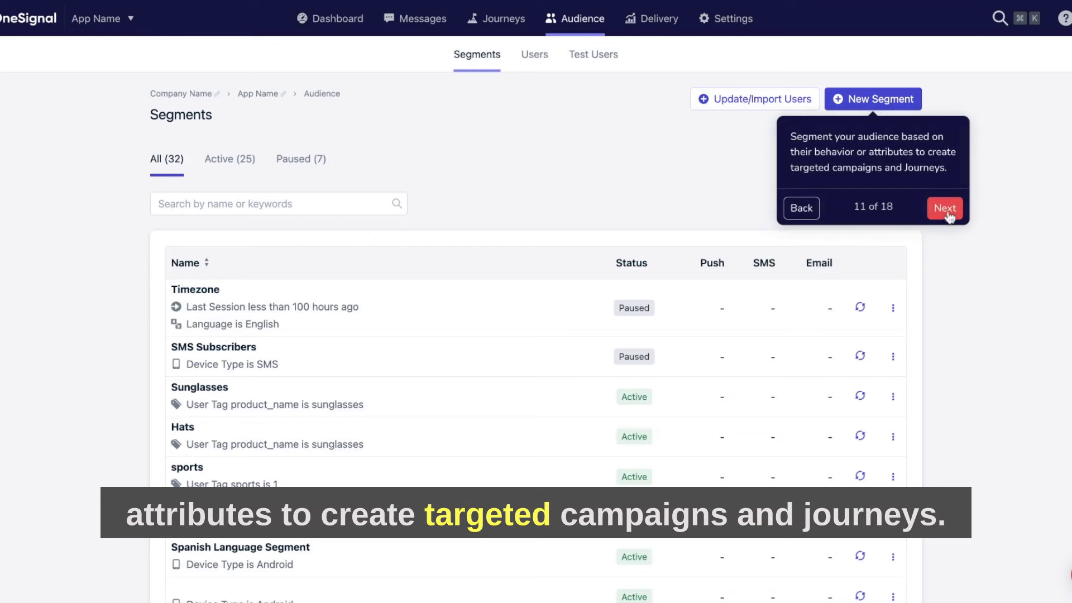
{"action": "left_click", "coordinate": [945, 207]}
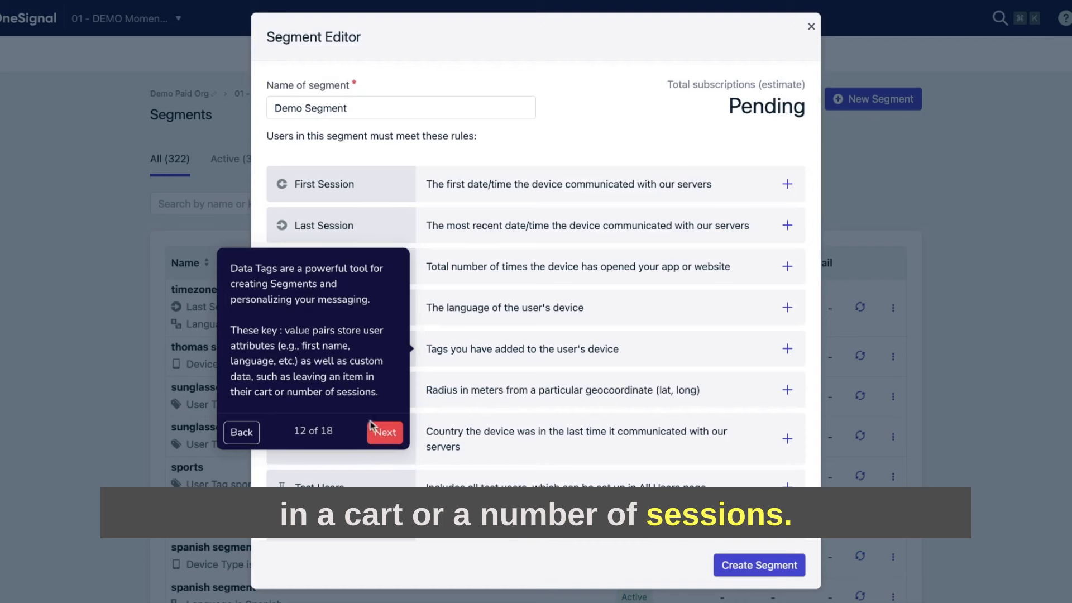
Advance the tour from Demo Segment's data tags to integration cohorts and on to message delivery stats.
{"action": "left_click", "coordinate": [384, 432]}
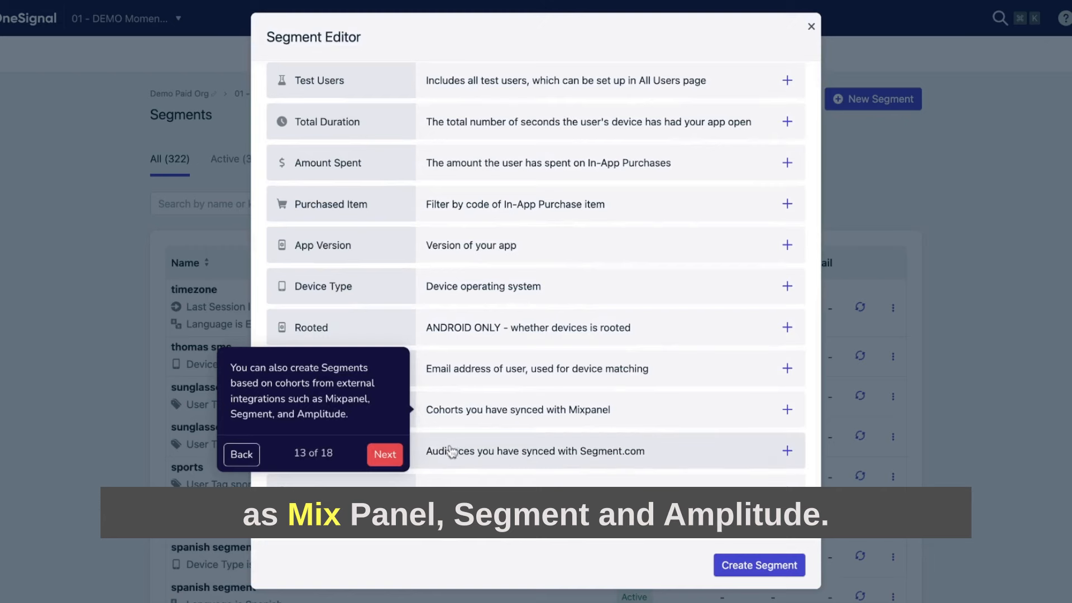
{"action": "left_click", "coordinate": [384, 454]}
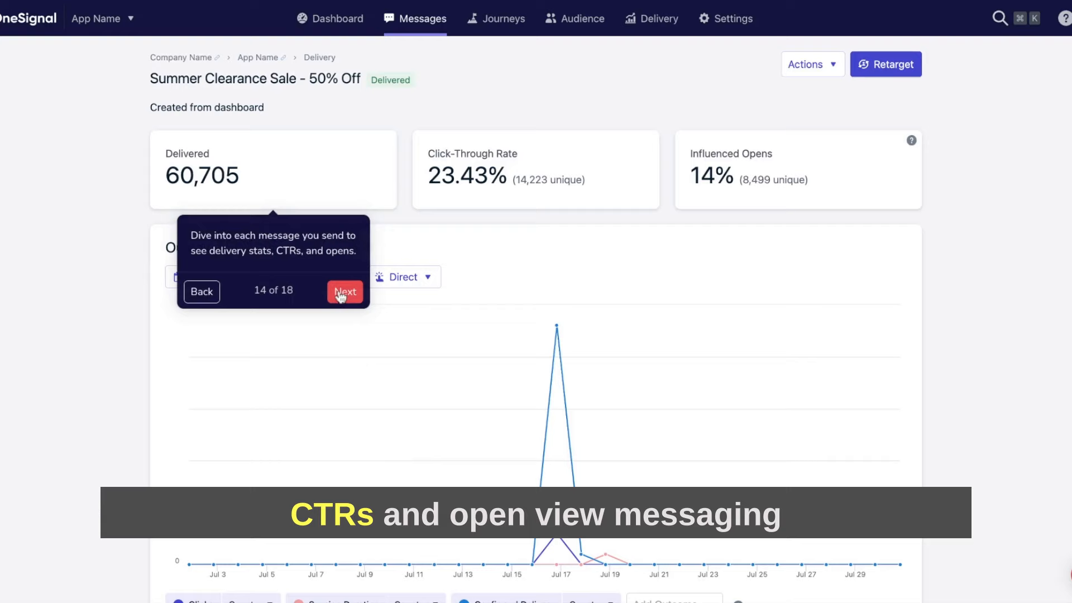
Advance the tour through performance over time to the Platform Statistics for the Summer Clearance Sale message.
{"action": "left_click", "coordinate": [345, 290]}
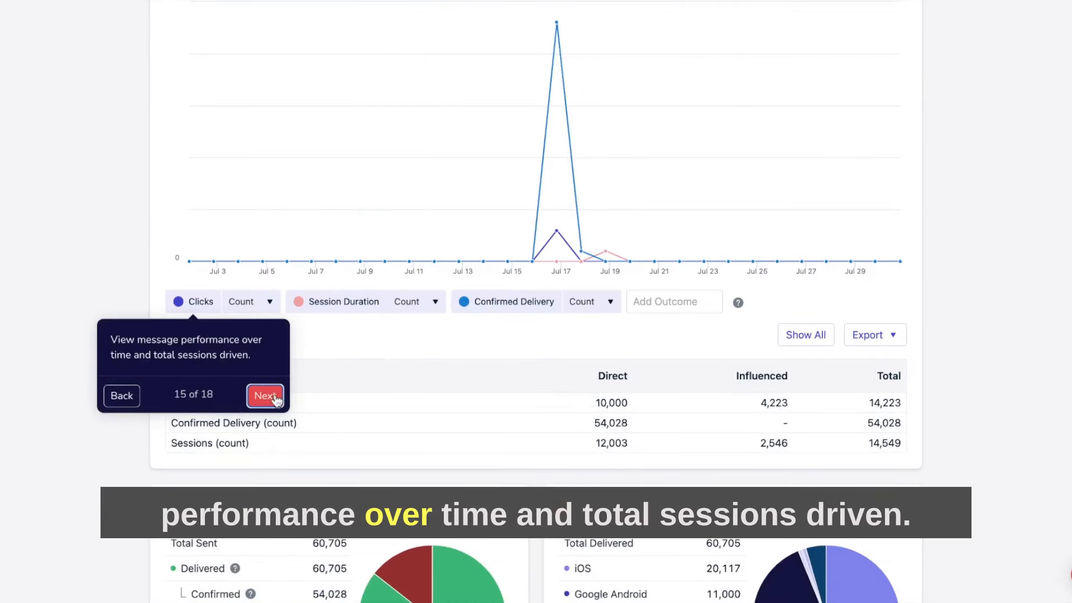
{"action": "left_click", "coordinate": [266, 396]}
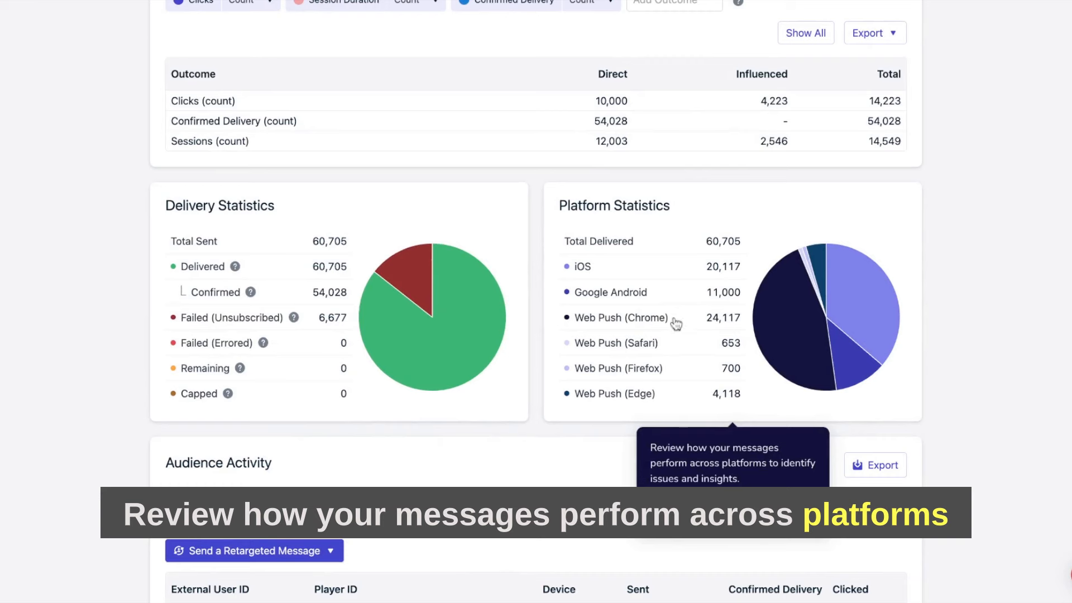
{"action": "mouse_move", "coordinate": [729, 404]}
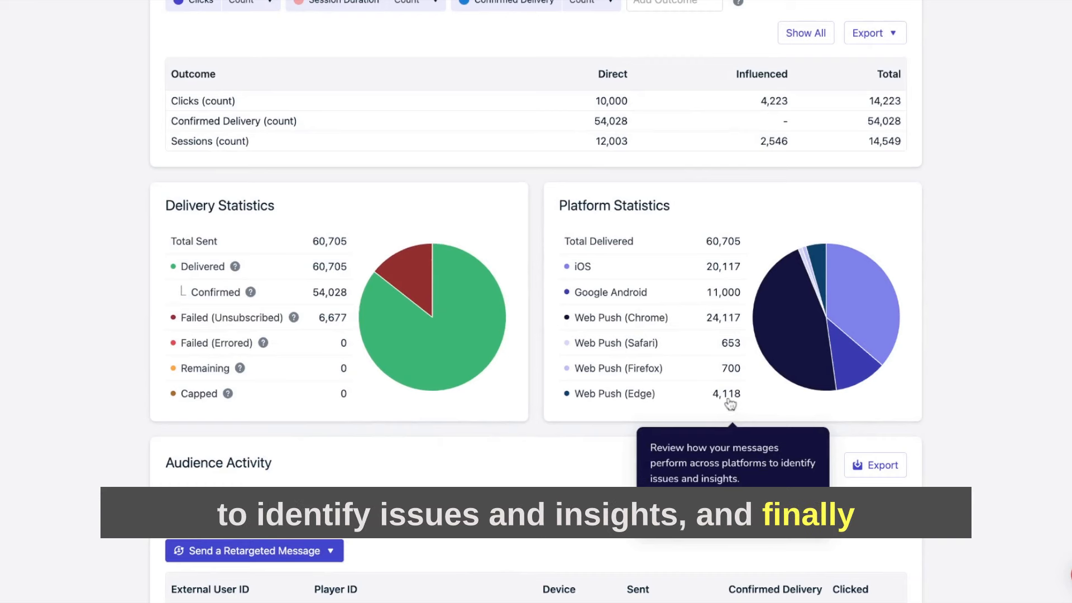